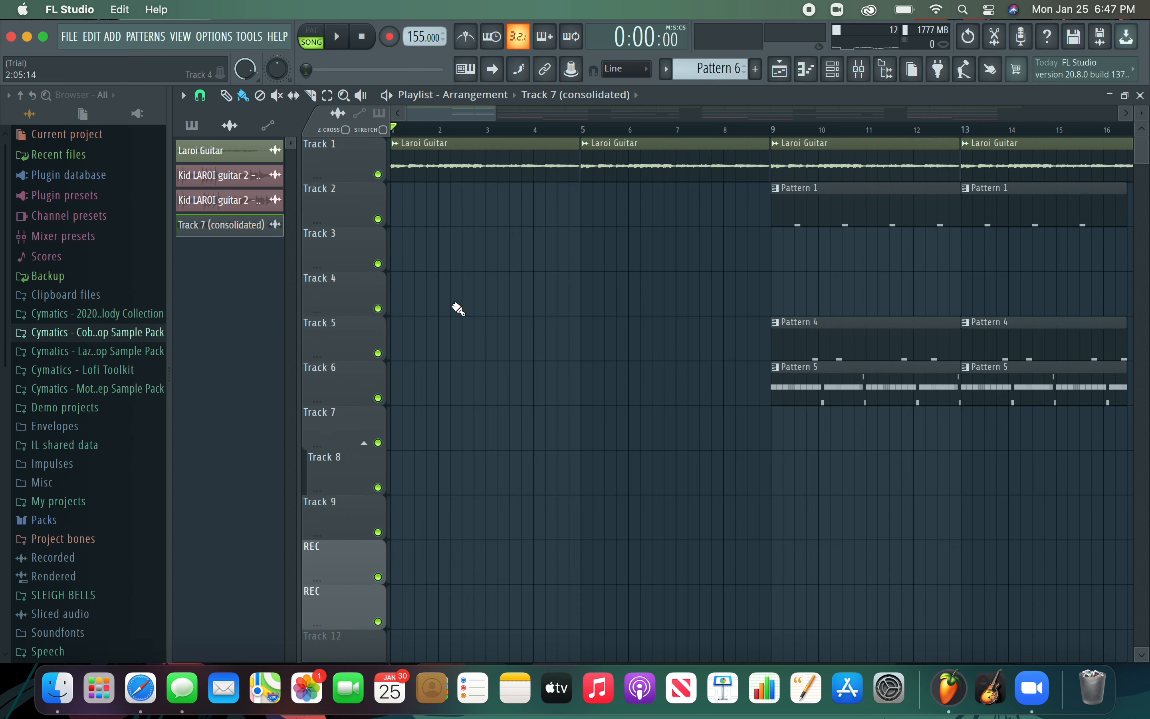
Solo Track 8 so the Kid LAROI guitar 2 recording at bars 17–25 plays alone
{"action": "left_click", "coordinate": [335, 37]}
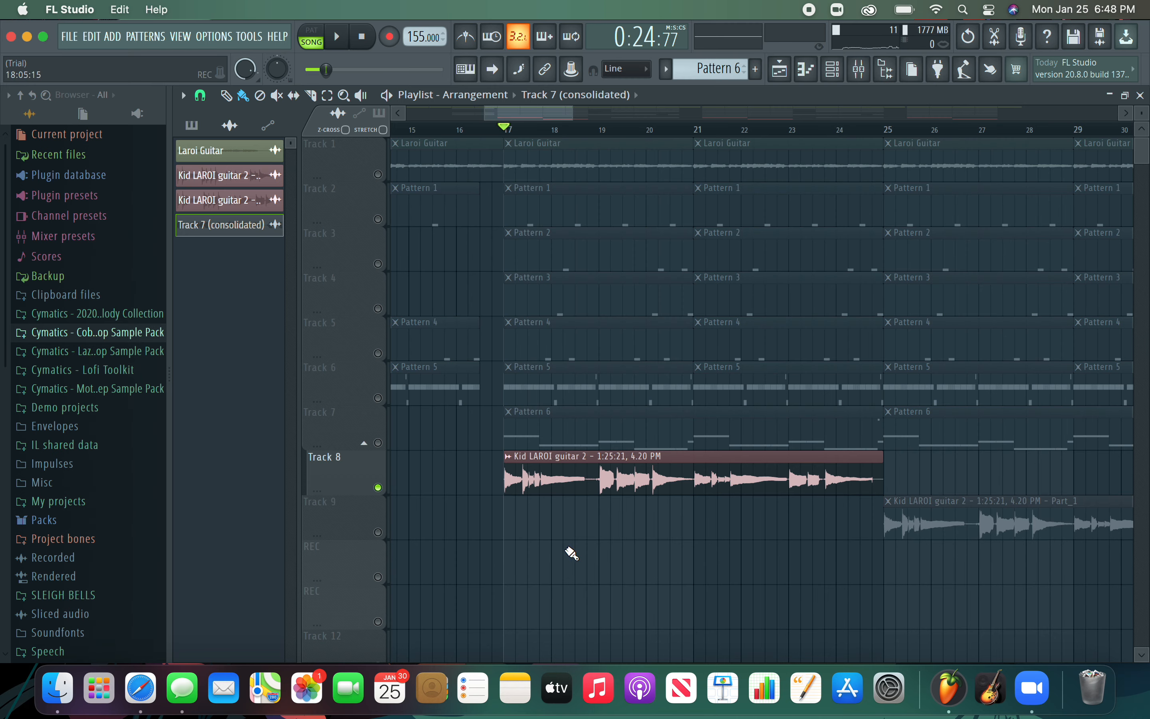
Play the soloed guitar takes, then unsolo so every playlist track is audible again
{"action": "left_click", "coordinate": [336, 36]}
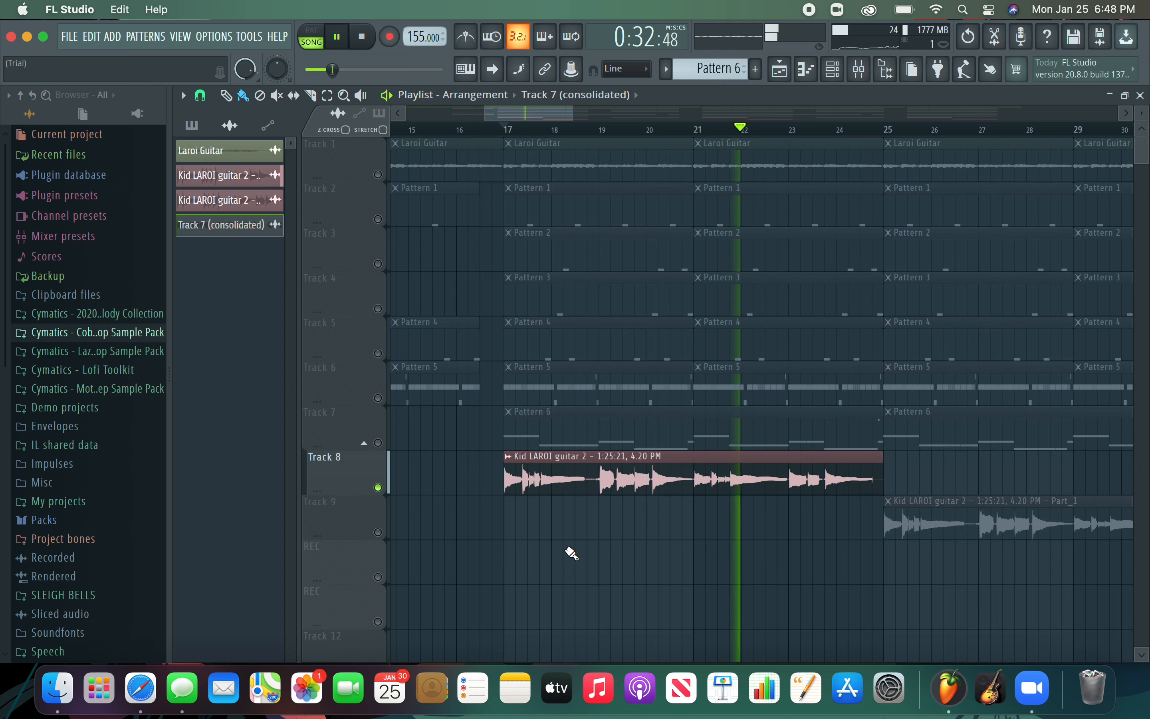
{"action": "scroll", "scroll_direction": "right", "scroll_amount": 3}
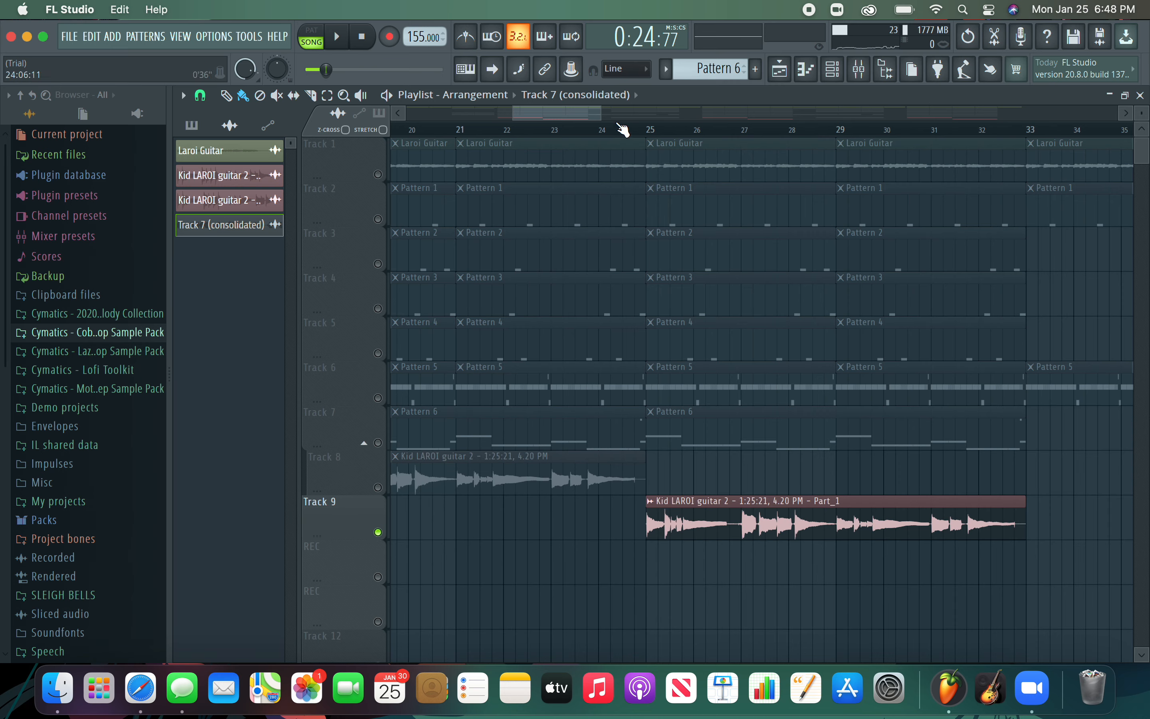
{"action": "left_click", "coordinate": [336, 37]}
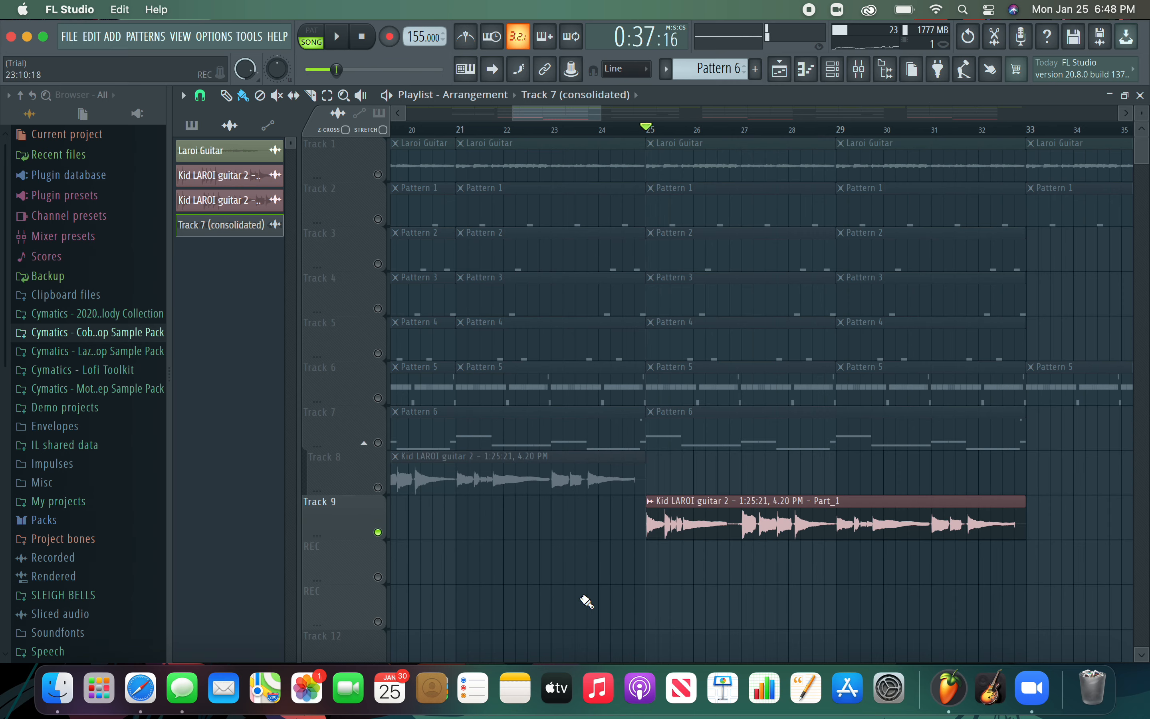
{"action": "scroll", "scroll_direction": "left", "scroll_amount": 3}
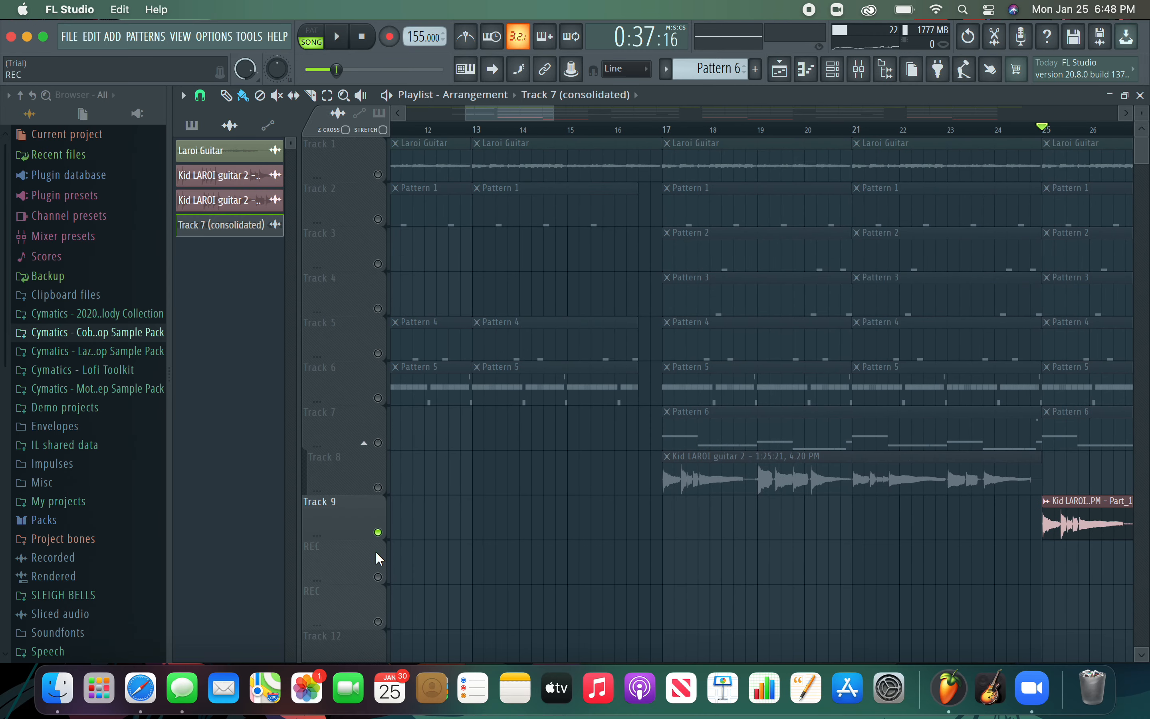
{"action": "scroll", "scroll_direction": "left", "scroll_amount": 3}
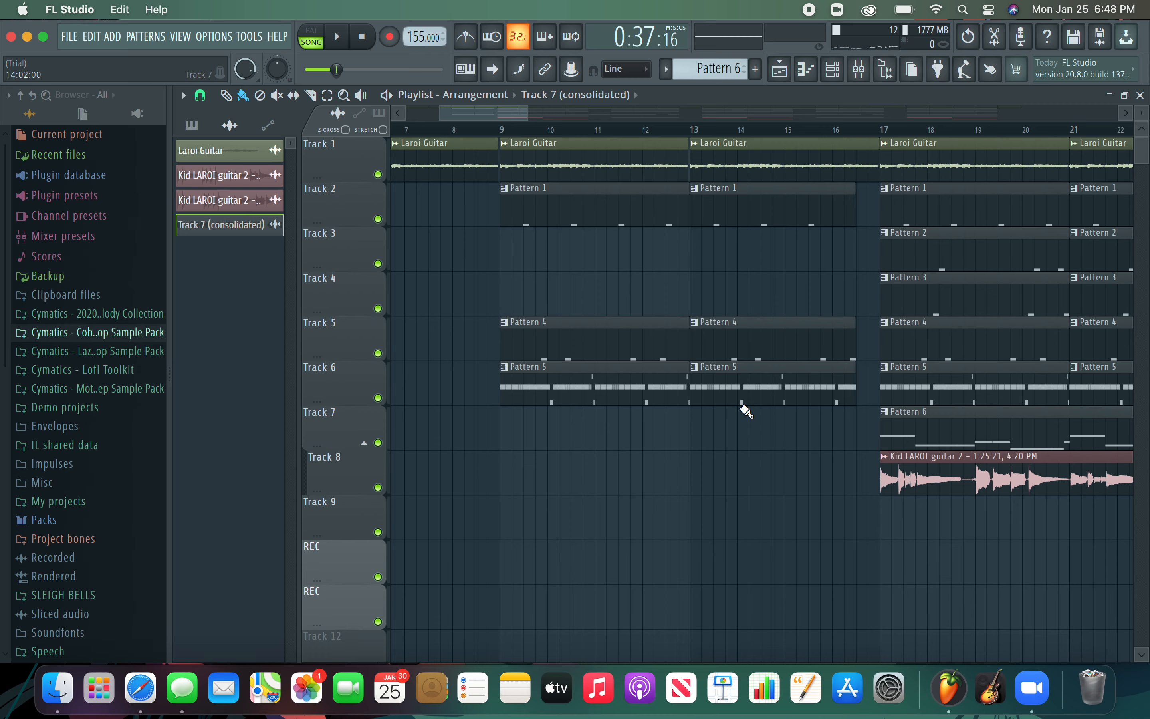
Review Pattern 2's Cobra Open Hihat hits and leave only Tracks 2 and 3 audible
{"action": "scroll", "scroll_direction": "right", "scroll_amount": 3}
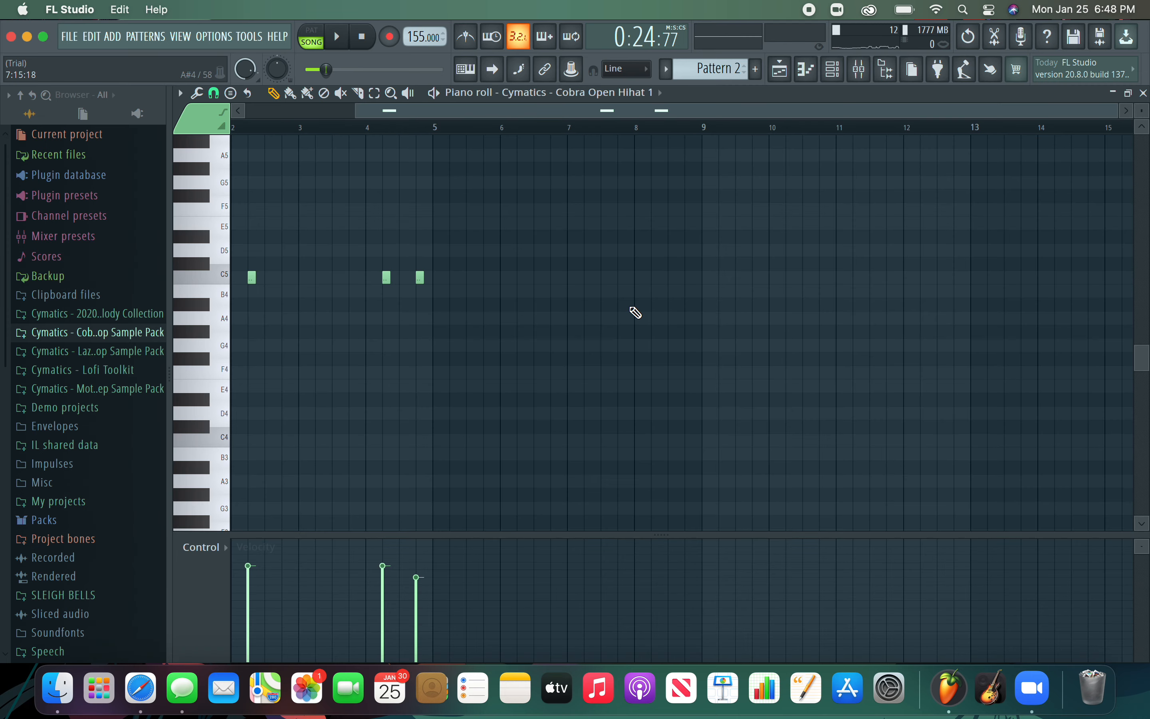
{"action": "left_click", "coordinate": [336, 36]}
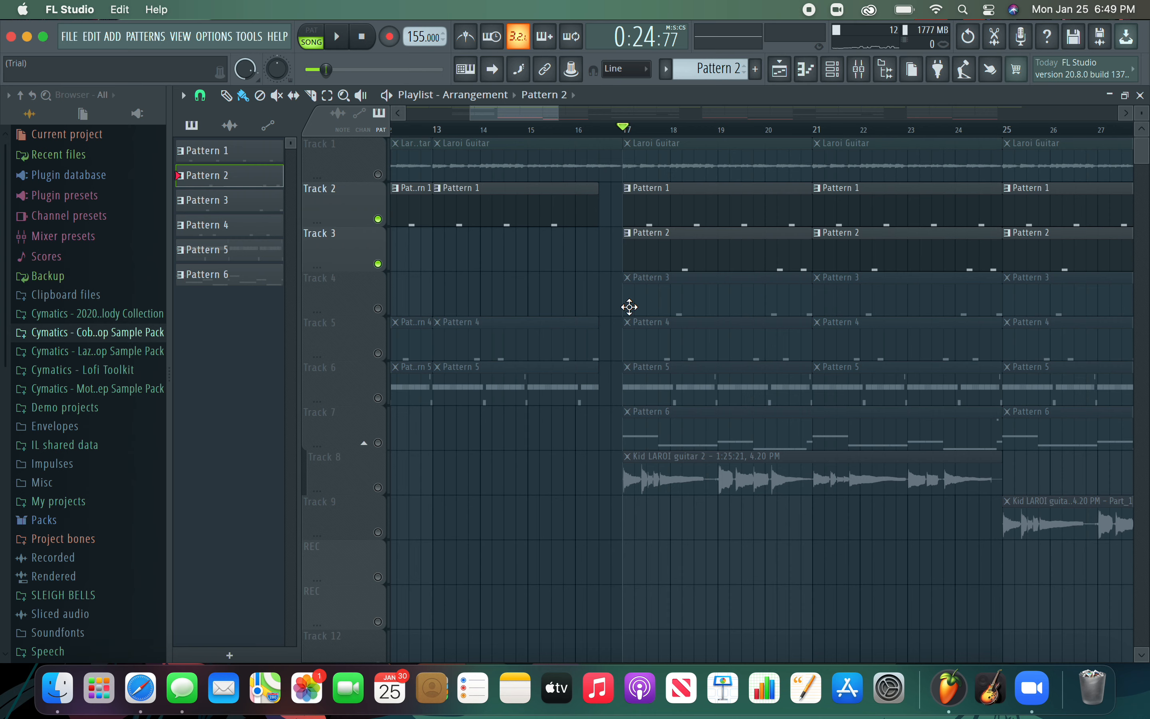
{"action": "mouse_move", "coordinate": [746, 289]}
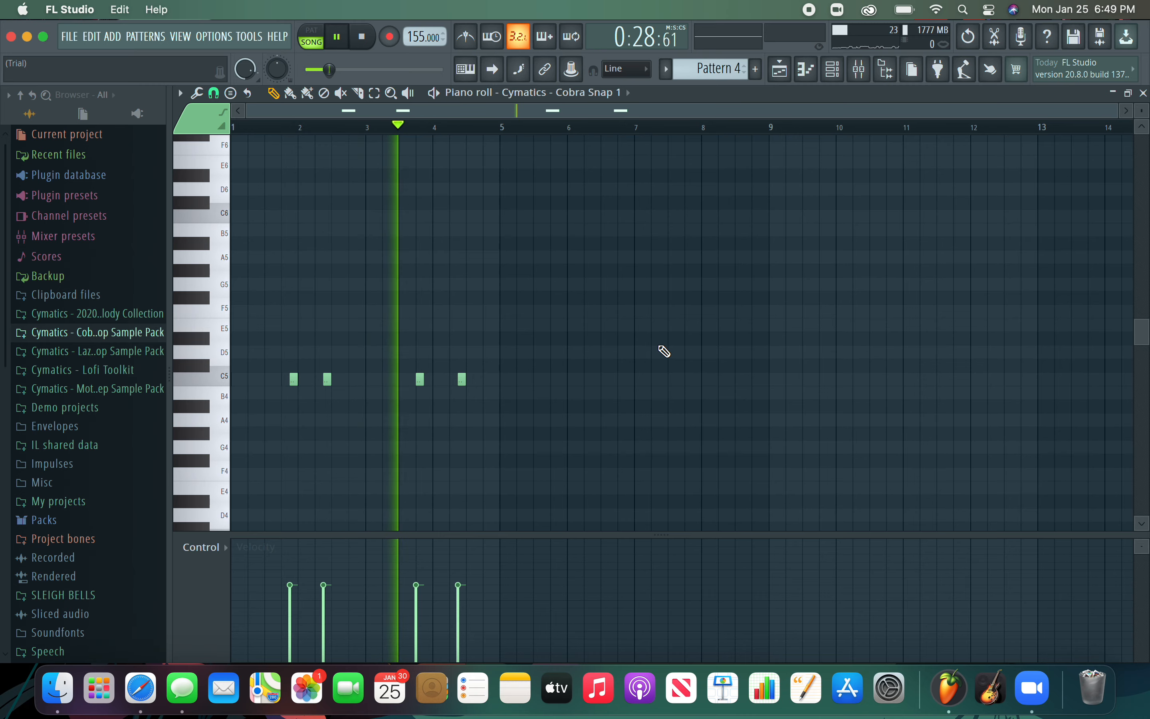
Unmute Tracks 4 and 5 so the Cobra Snap patterns play with Tracks 2 and 3
{"action": "left_click", "coordinate": [336, 36]}
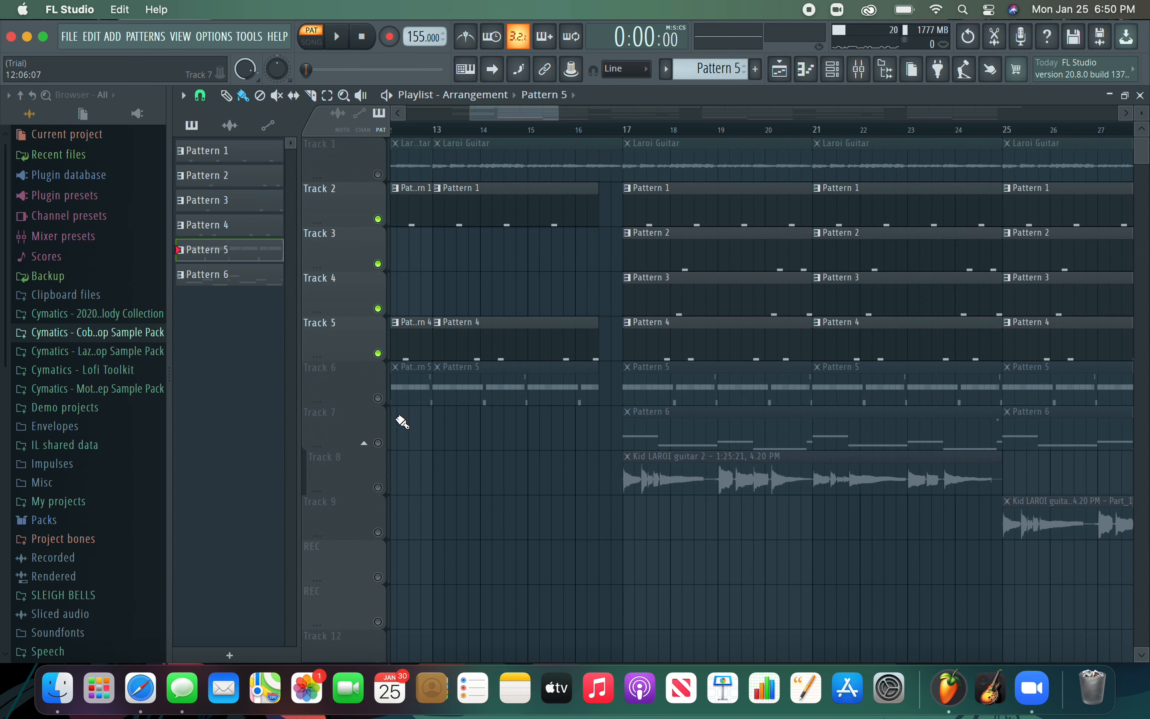
View Pattern 6's Short Thump 808 line of G5, D5, E5 and C5 notes in the piano roll
{"action": "left_click", "coordinate": [335, 37]}
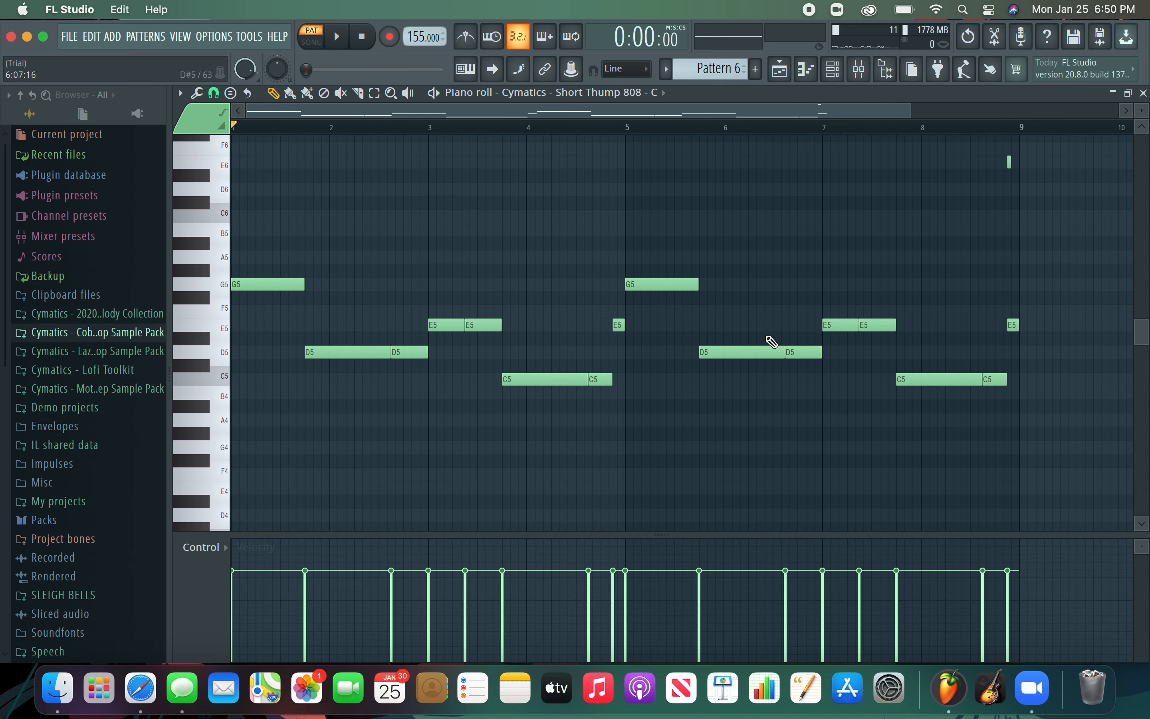
Return to the playlist with Tracks 6 and 7 audible and the Cobra 808 samples listed
{"action": "left_click", "coordinate": [337, 37]}
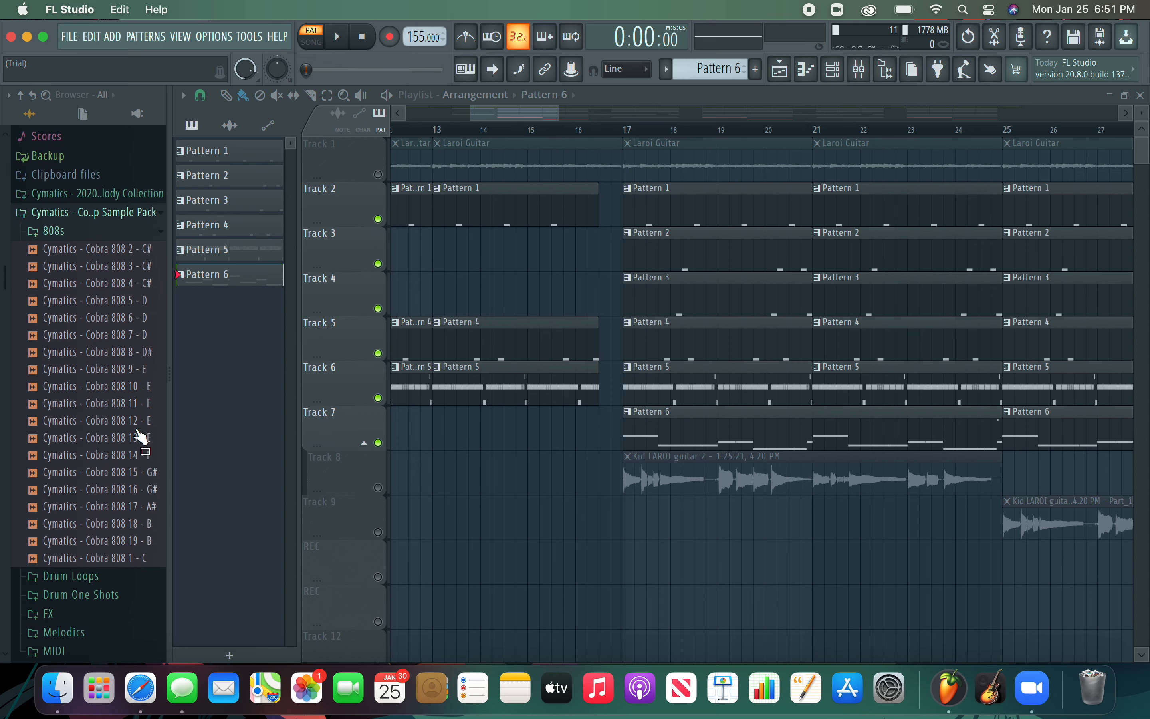
Audition the Cobra 808 1, Short Thump 808 and Motor City 808 samples, then collapse the browser
{"action": "left_click", "coordinate": [96, 558]}
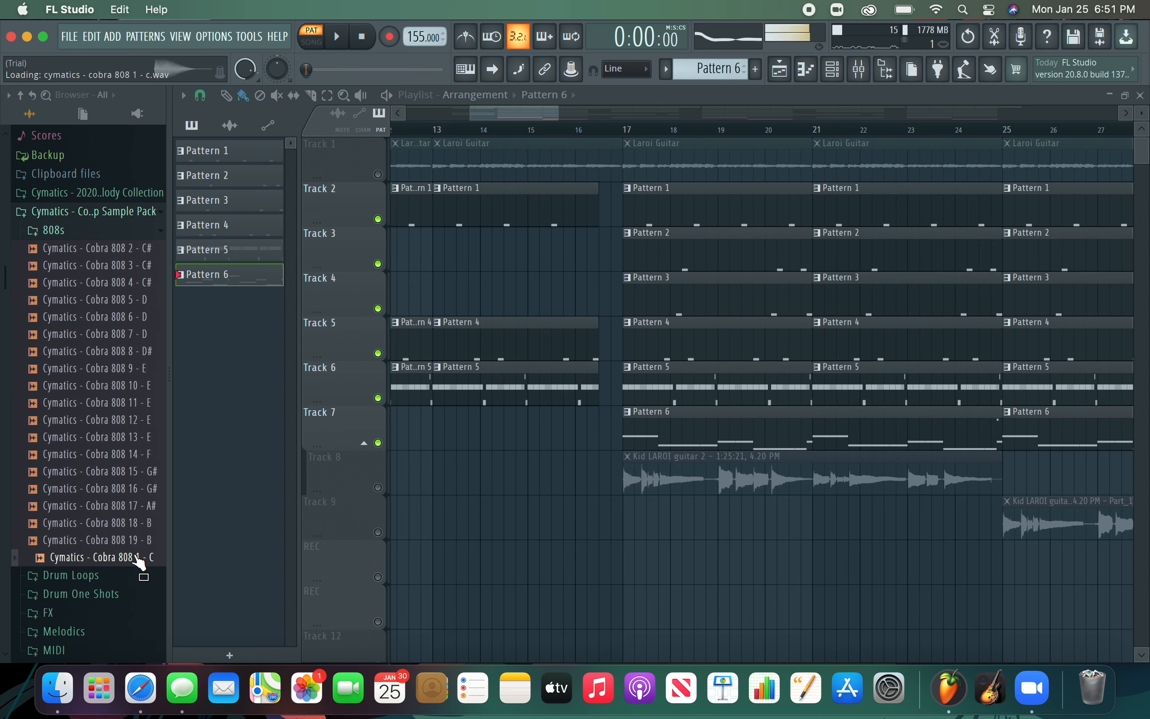
{"action": "left_click", "coordinate": [53, 230]}
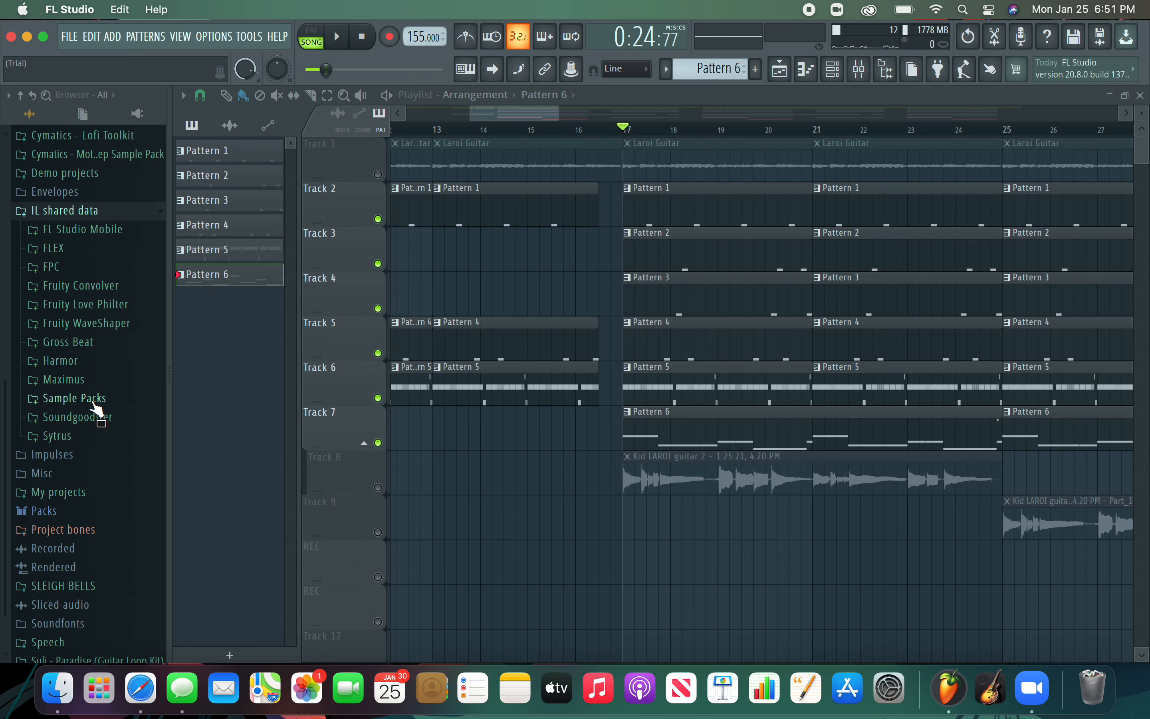
{"action": "left_click", "coordinate": [75, 398]}
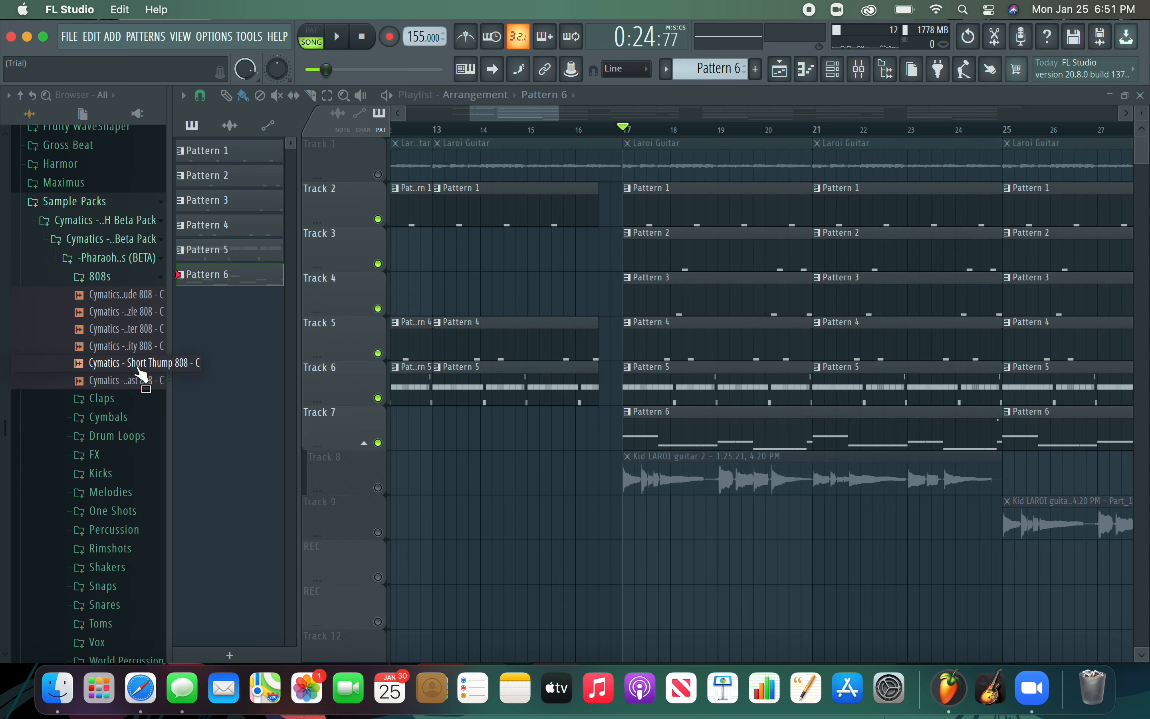
{"action": "left_click", "coordinate": [135, 363]}
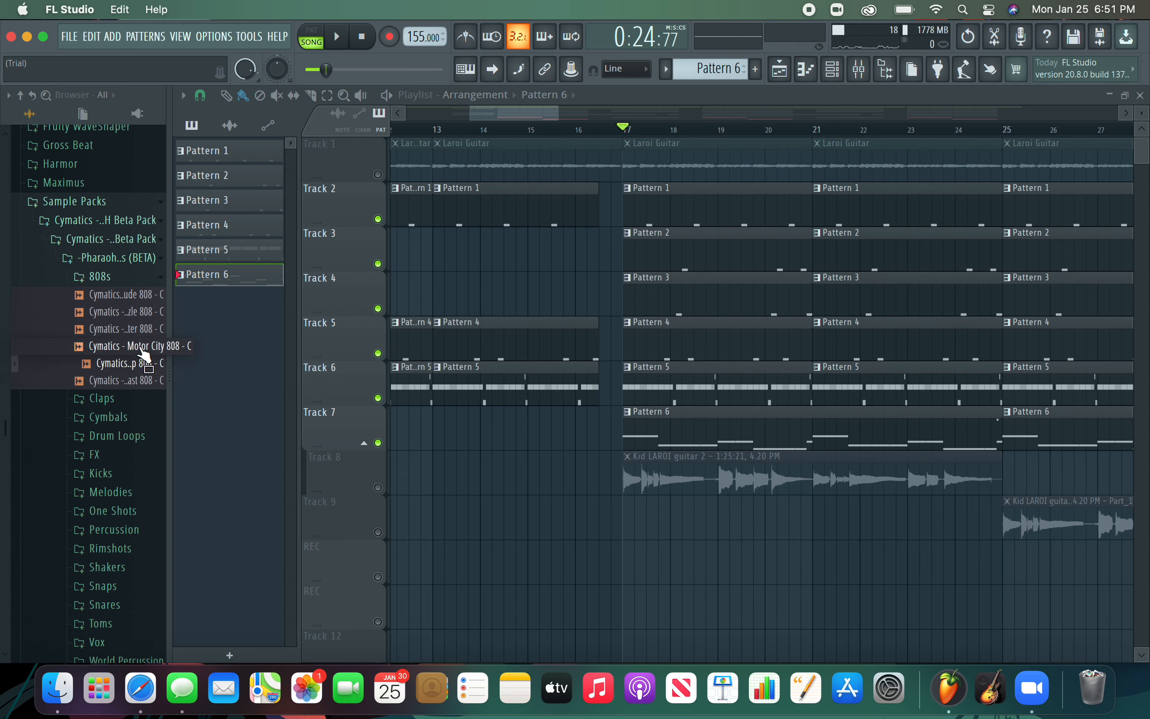
{"action": "left_click", "coordinate": [140, 328]}
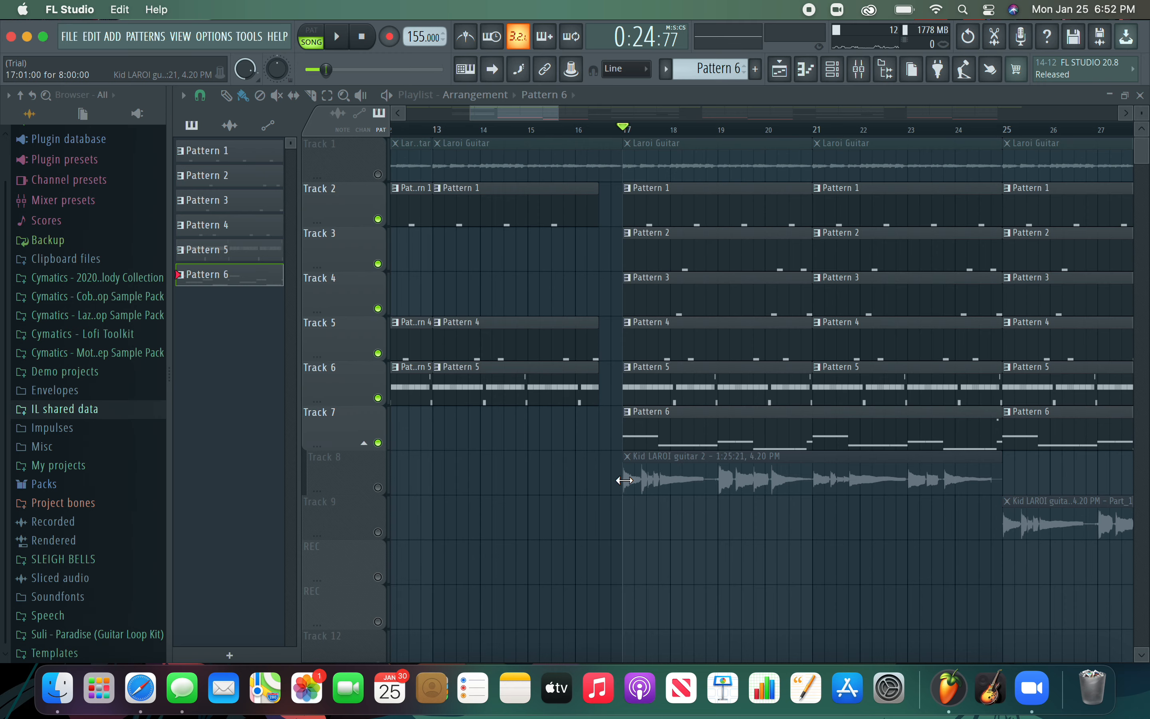
Reopen Pattern 6's 808 line zoomed to its closing bars 7–9
{"action": "scroll", "scroll_direction": "right", "scroll_amount": 3}
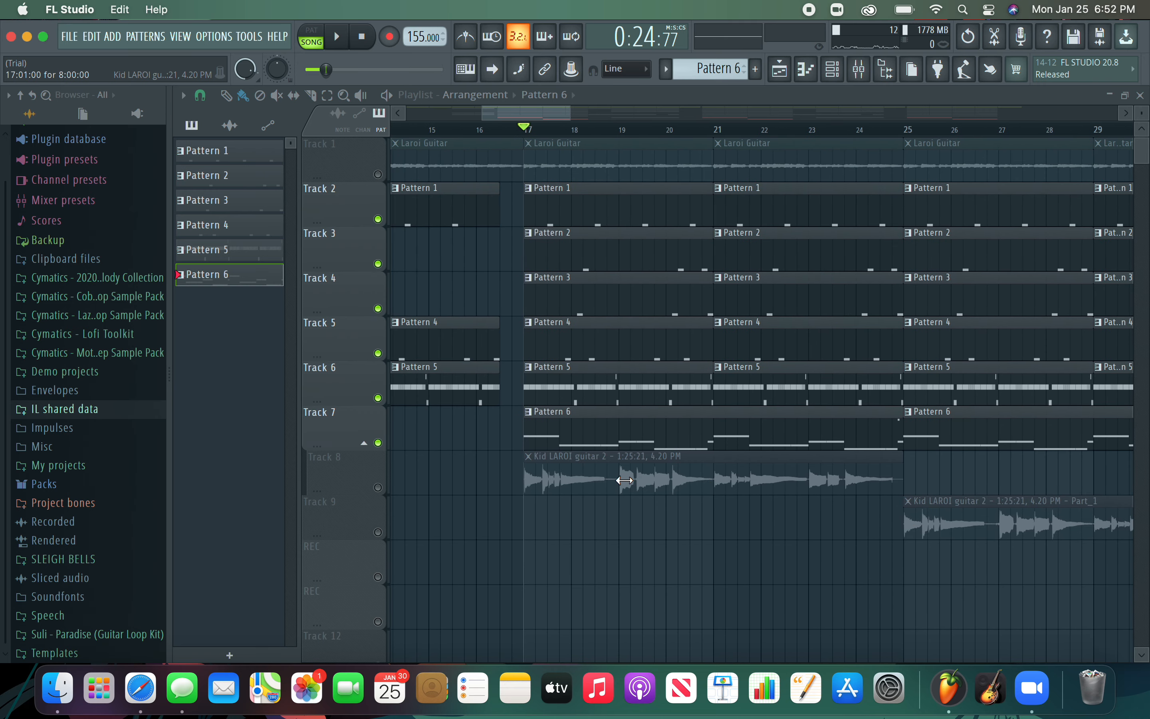
{"action": "mouse_move", "coordinate": [623, 495]}
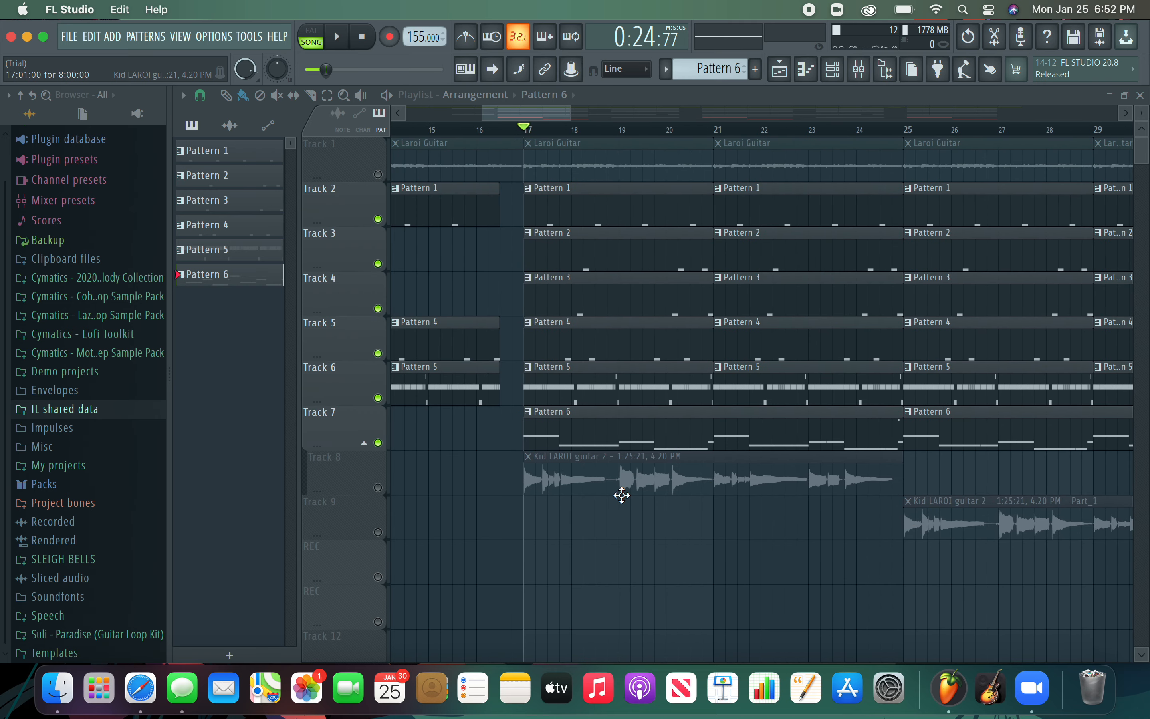
{"action": "left_click", "coordinate": [336, 36]}
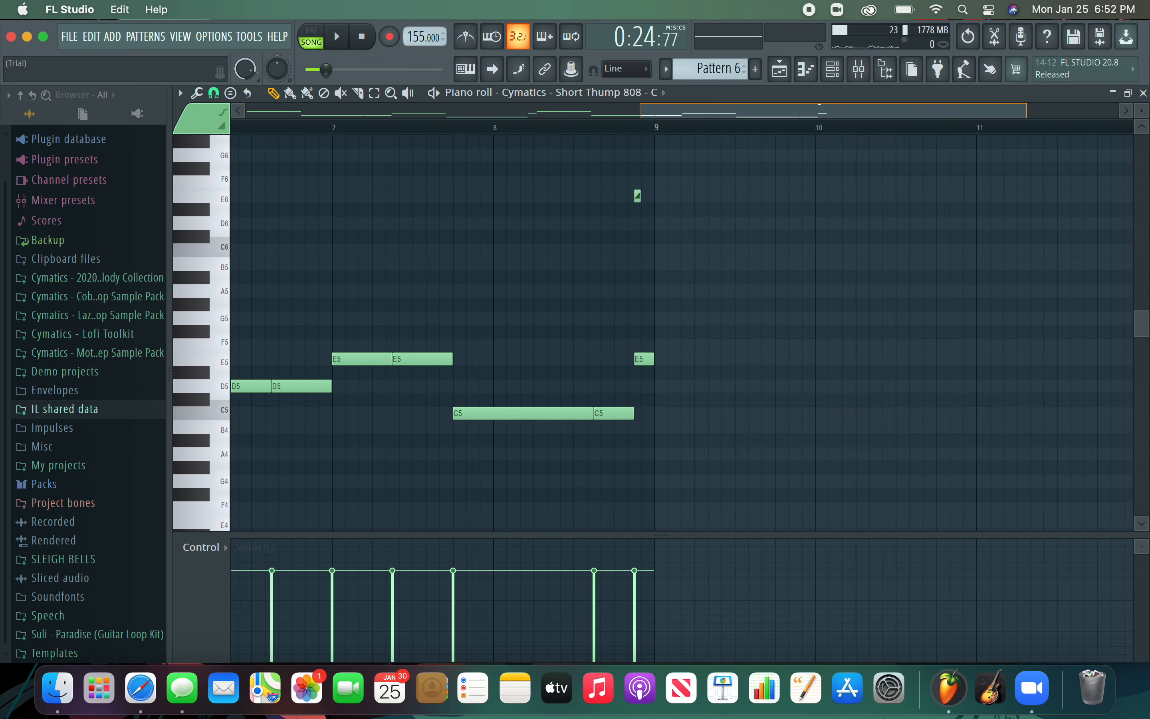
Delete the tiny E6 note at bar 9 of the 808 pattern
{"action": "left_click", "coordinate": [336, 36]}
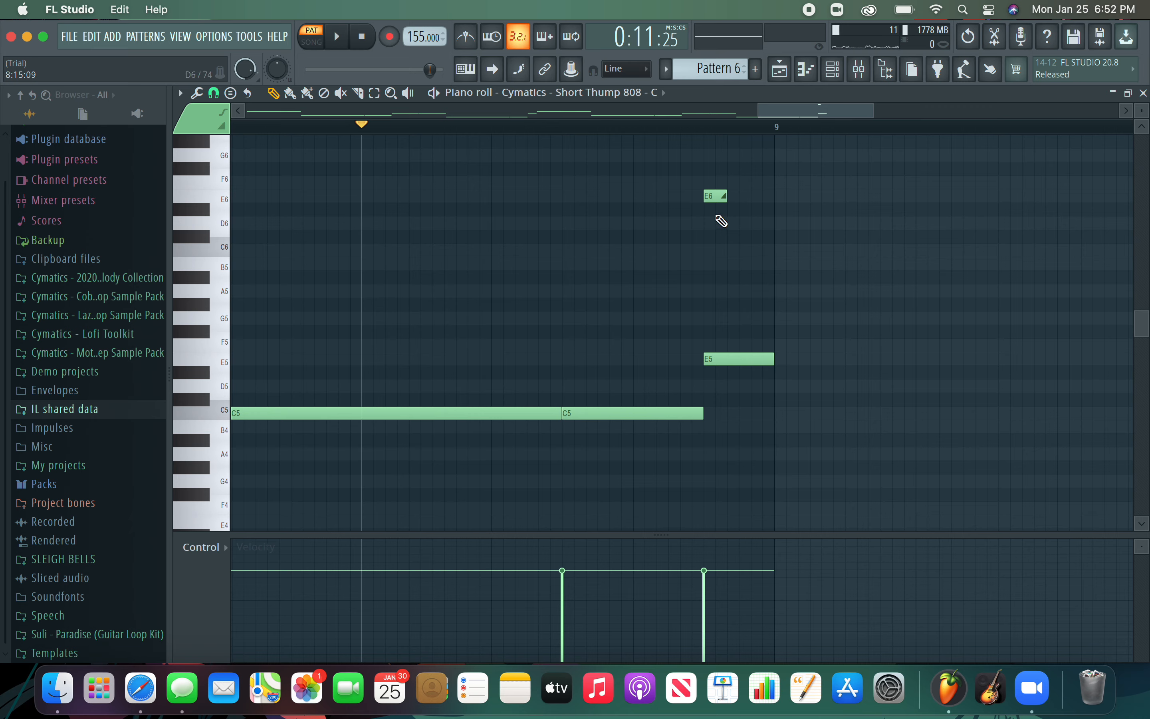
{"action": "left_click", "coordinate": [335, 37]}
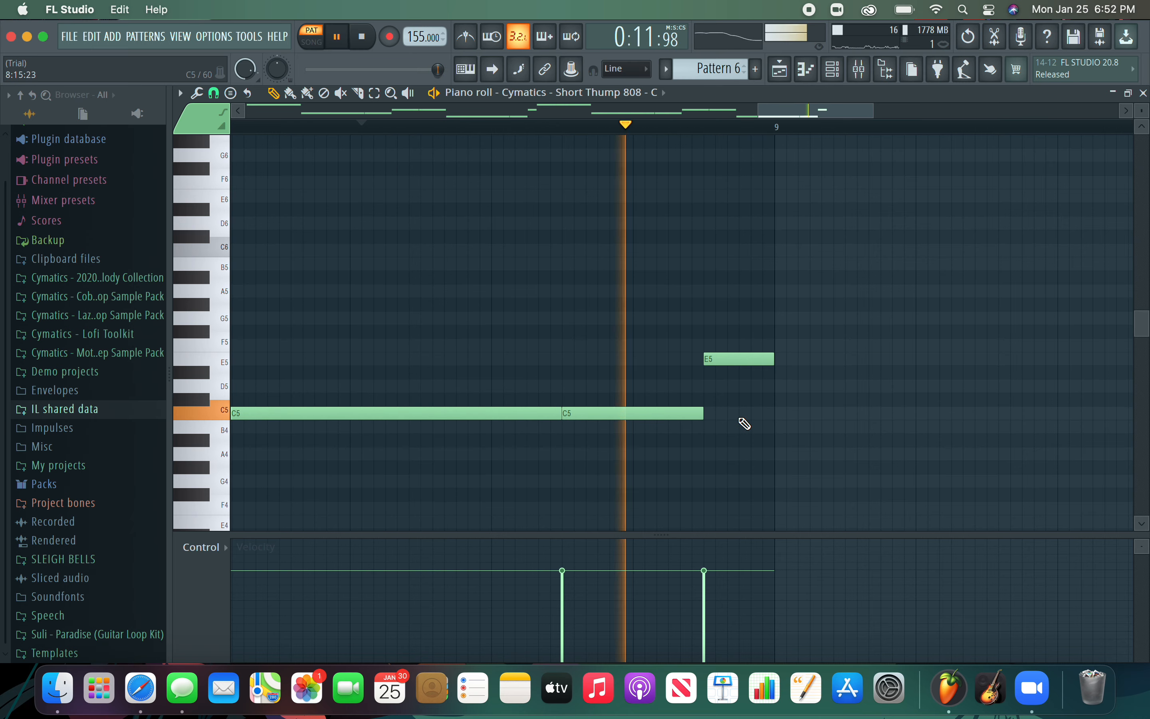
{"action": "left_click", "coordinate": [336, 37]}
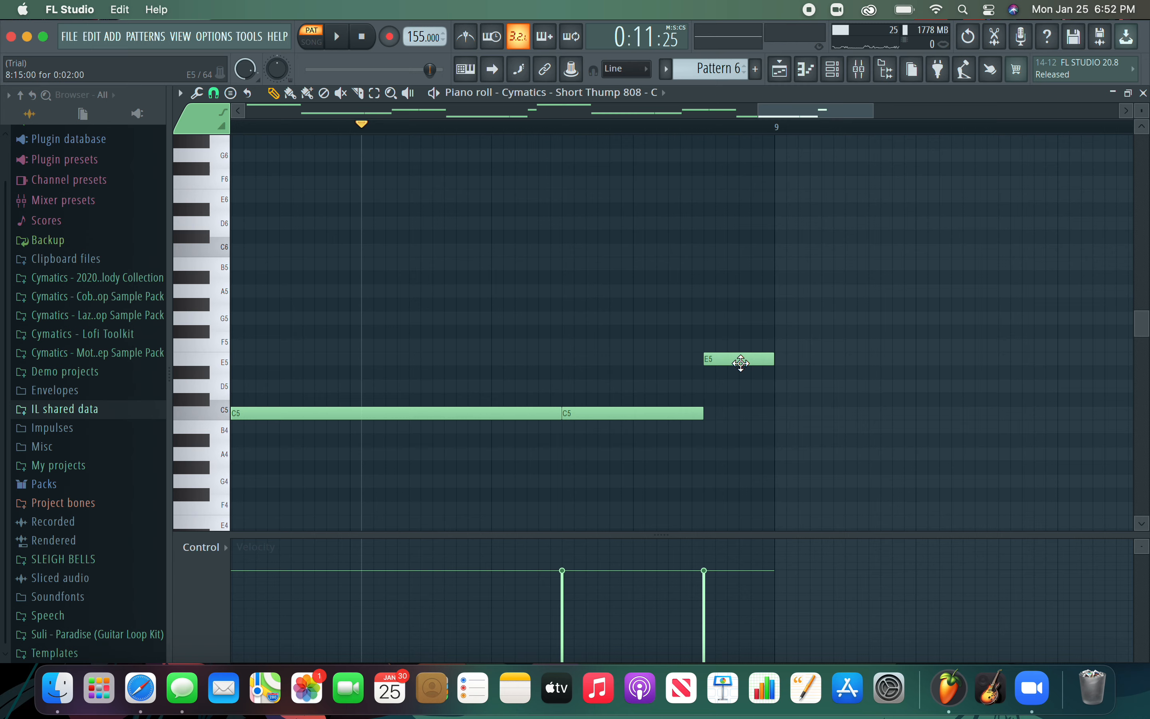
Copy the final E5 up an octave as an E6 slide note and trim its length
{"action": "left_click", "coordinate": [739, 364]}
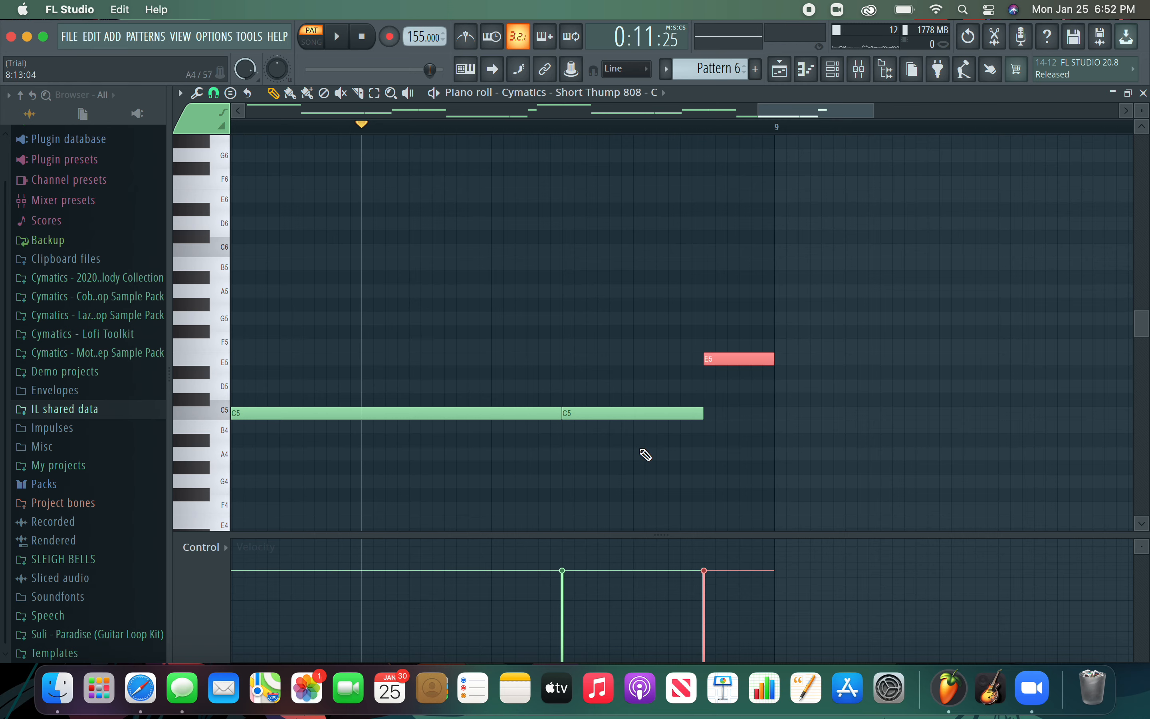
{"action": "scroll", "scroll_direction": "down", "scroll_amount": 3}
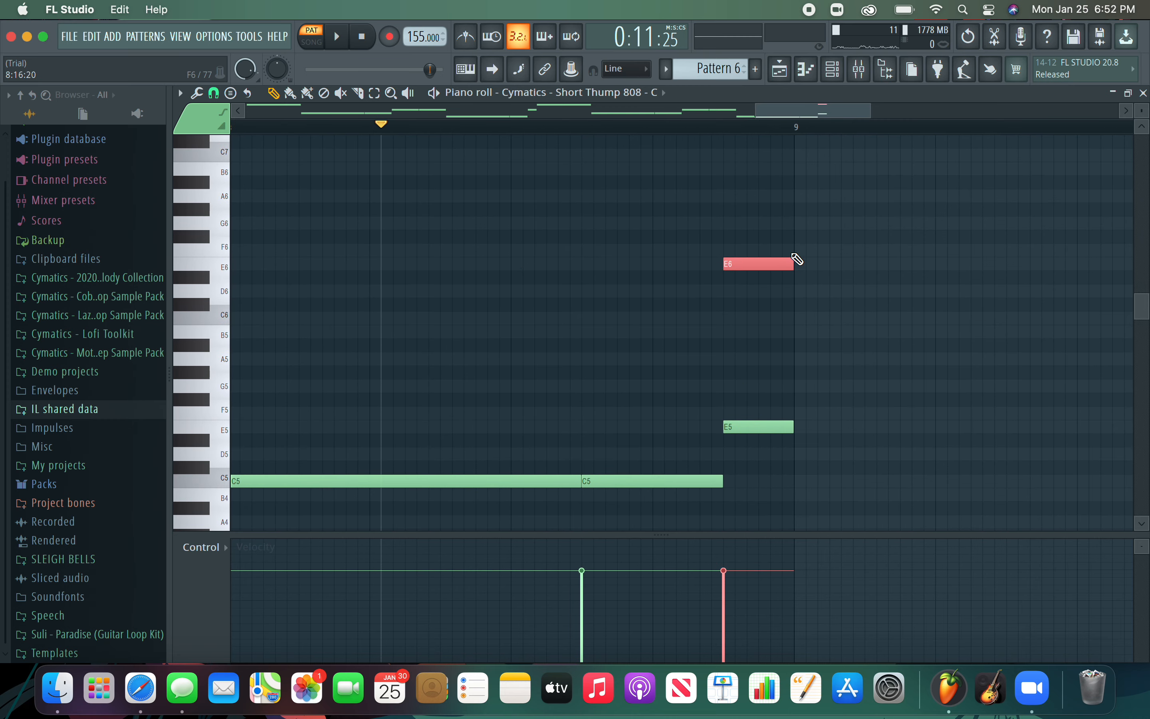
{"action": "left_click_drag", "start_coordinate": [793, 264], "coordinate": [742, 264]}
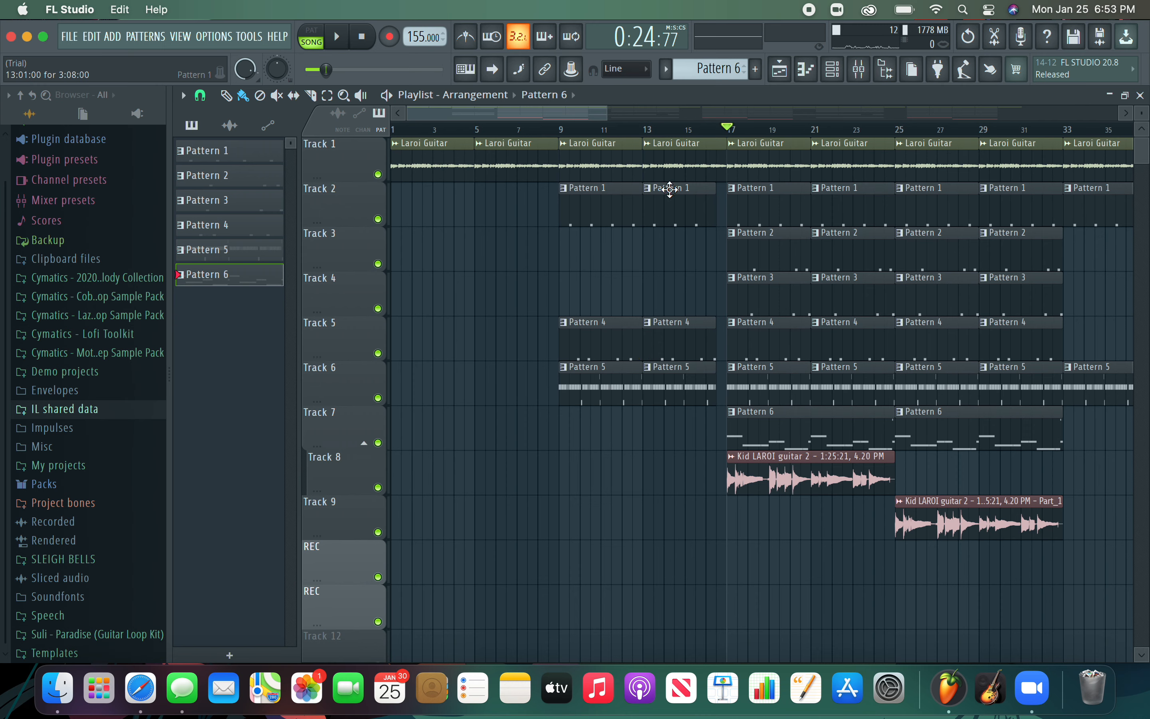
Start playback of the whole arrangement from bar 9
{"action": "left_click", "coordinate": [563, 130]}
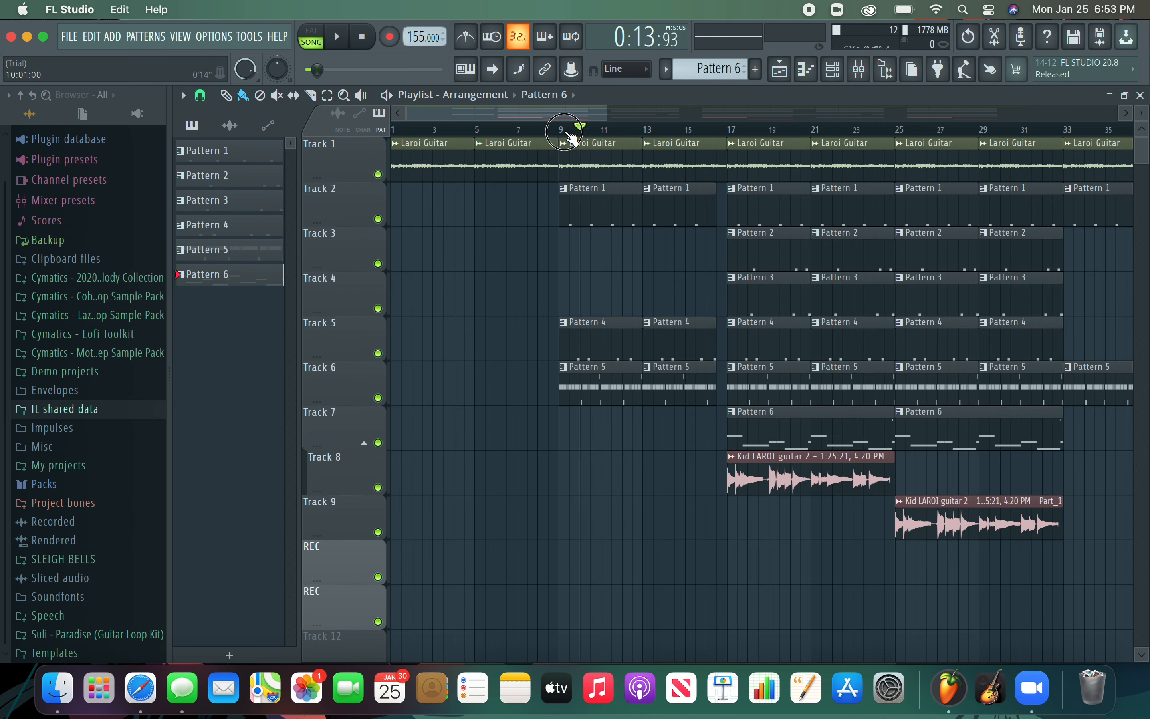